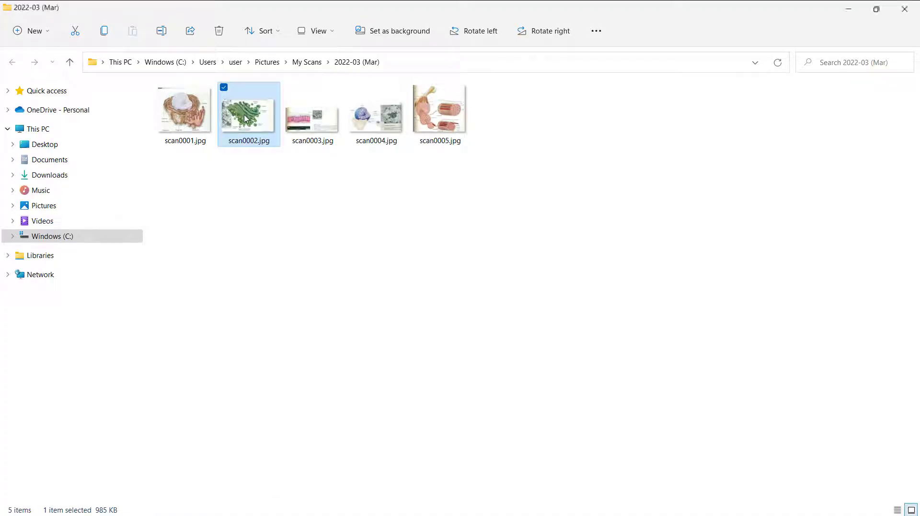
Bring up the right-click menu on scan0002.jpg to choose Paint 3D
right_click(248, 111)
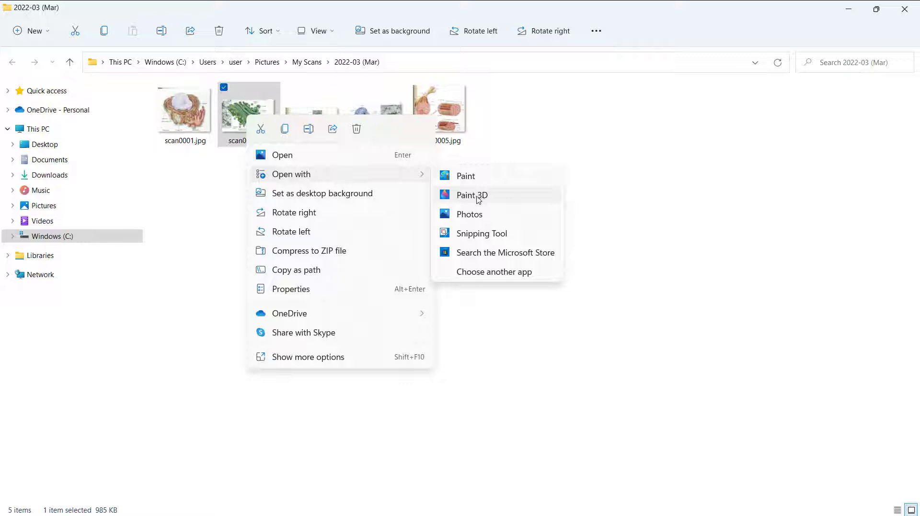
mouse_move(478, 200)
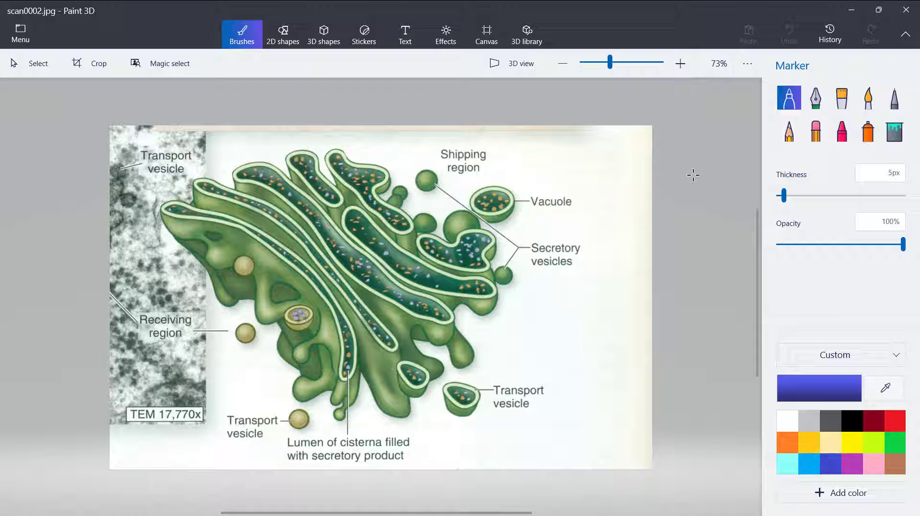
mouse_move(210, 168)
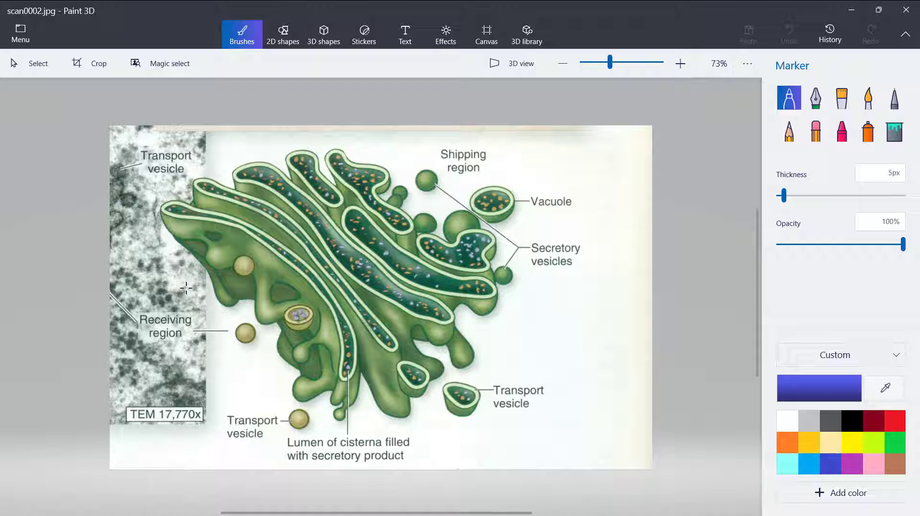
mouse_move(141, 424)
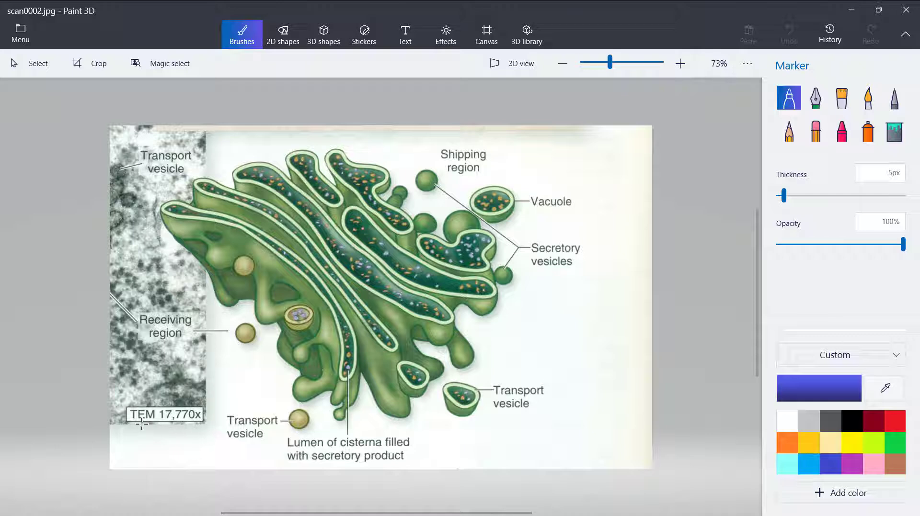
mouse_move(188, 374)
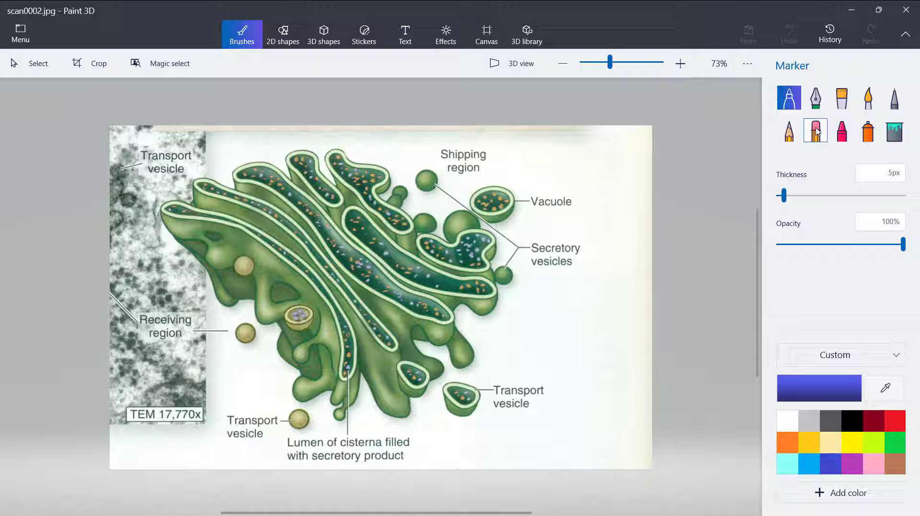
With the Eraser, clear a test spot in the micrograph and raise thickness to 84px
click(815, 131)
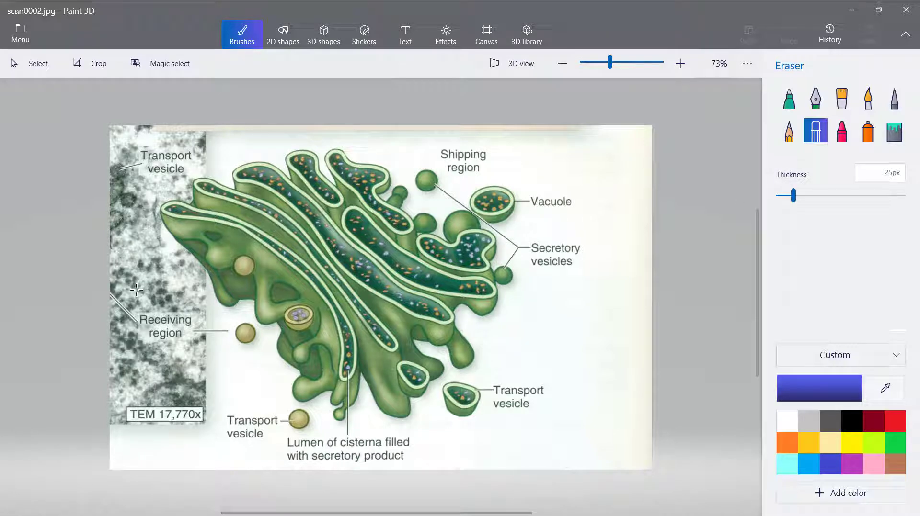
click(136, 289)
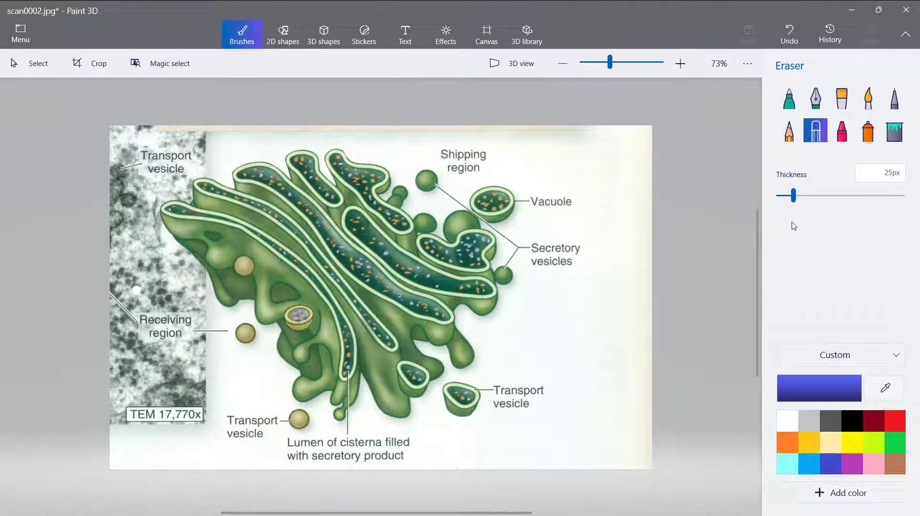
drag(793, 196, 829, 196)
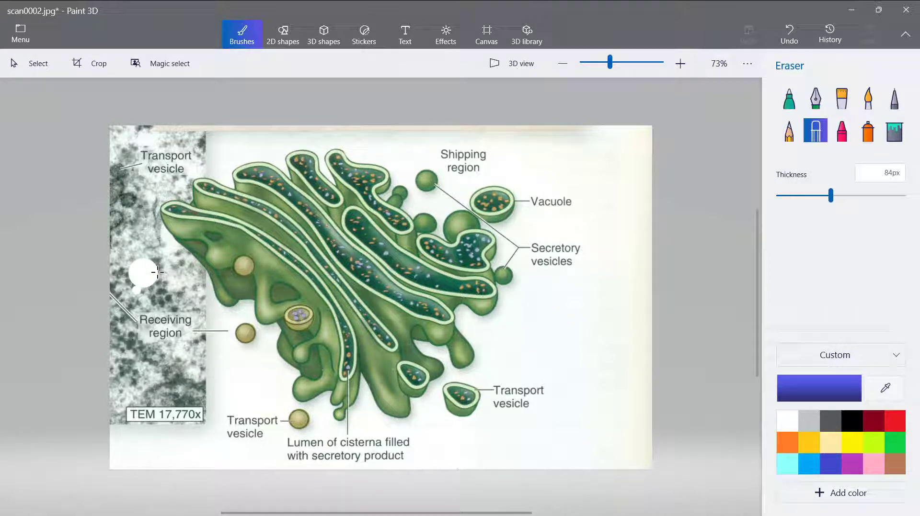
mouse_move(171, 259)
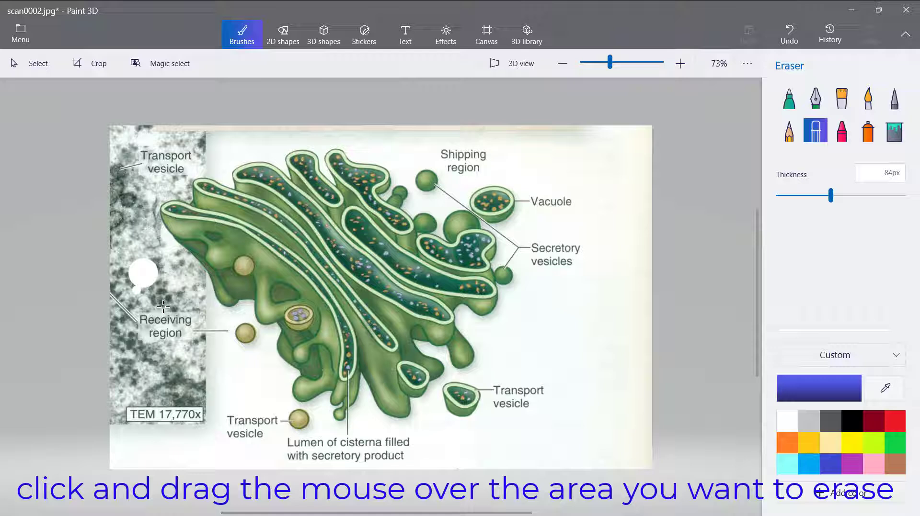
mouse_move(537, 286)
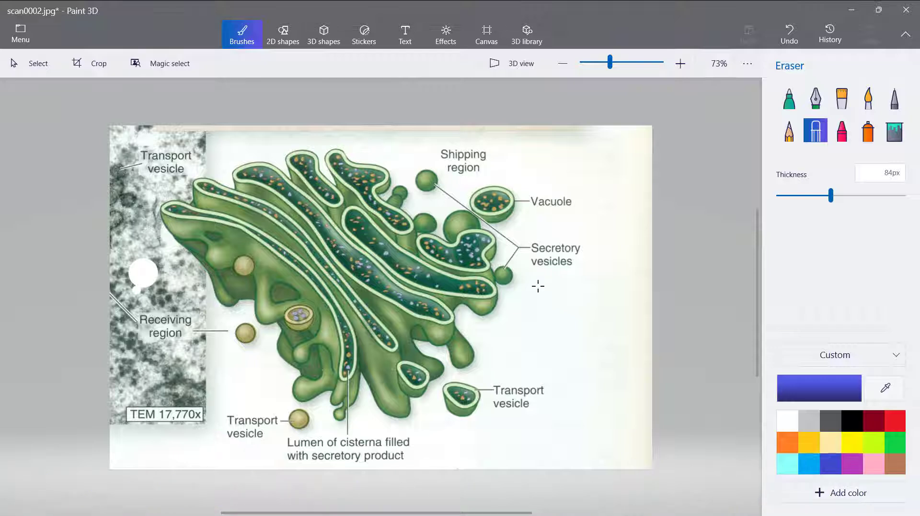
Wipe the left micrograph strip, its labels and leftover grey specks to plain white
drag(830, 197, 813, 197)
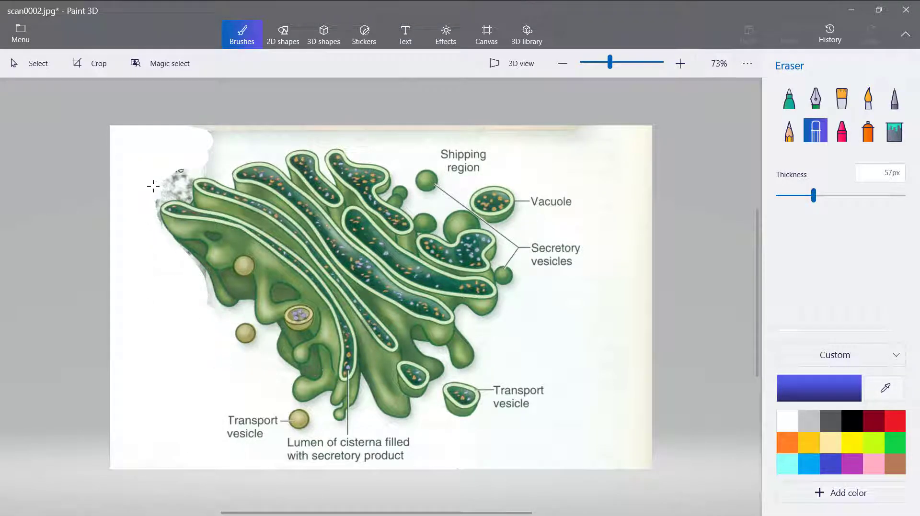
drag(813, 196, 788, 195)
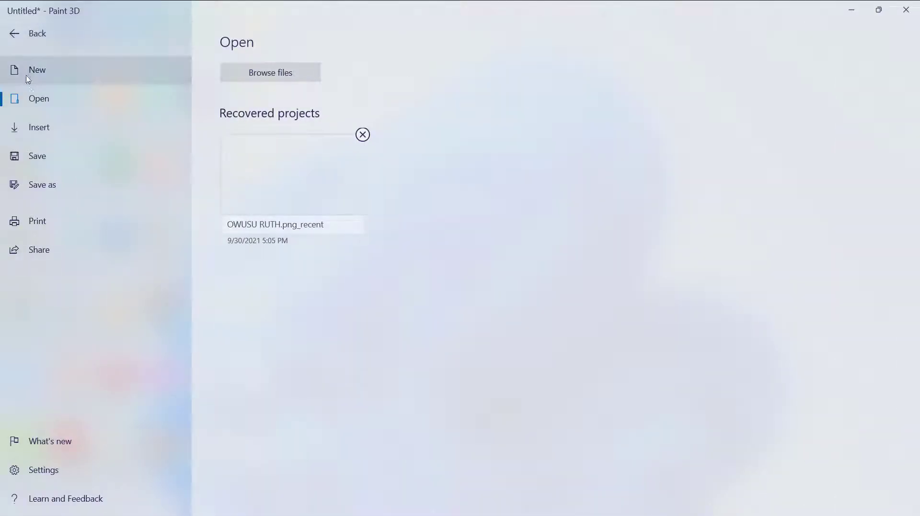
Start saving a copy as an Image, reaching the Save As dialog with PNG type
click(41, 184)
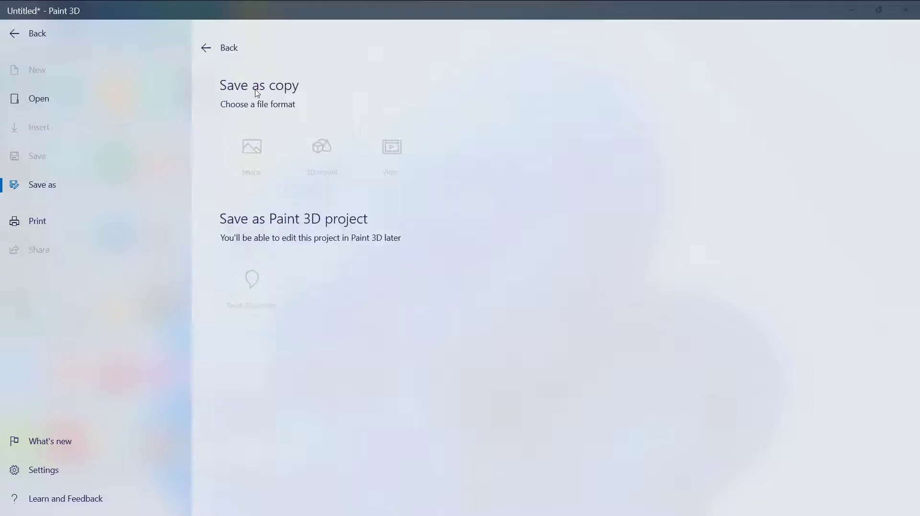
click(250, 152)
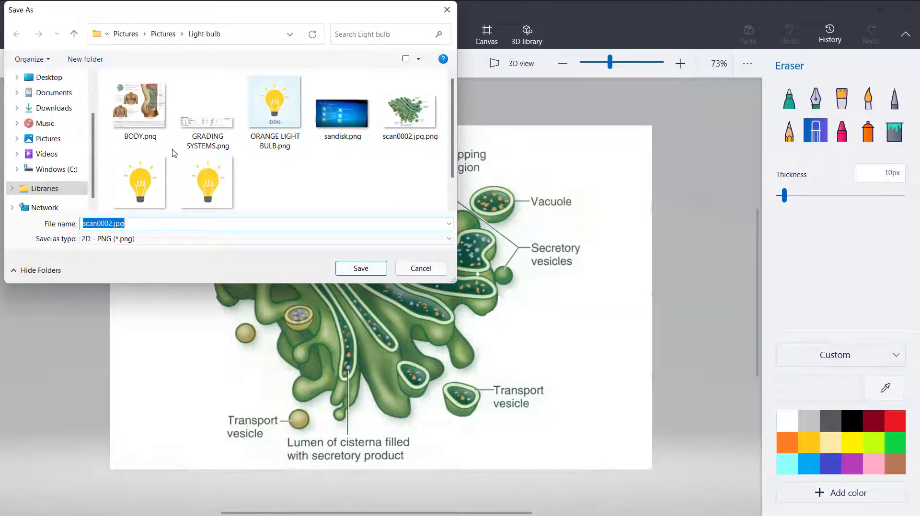